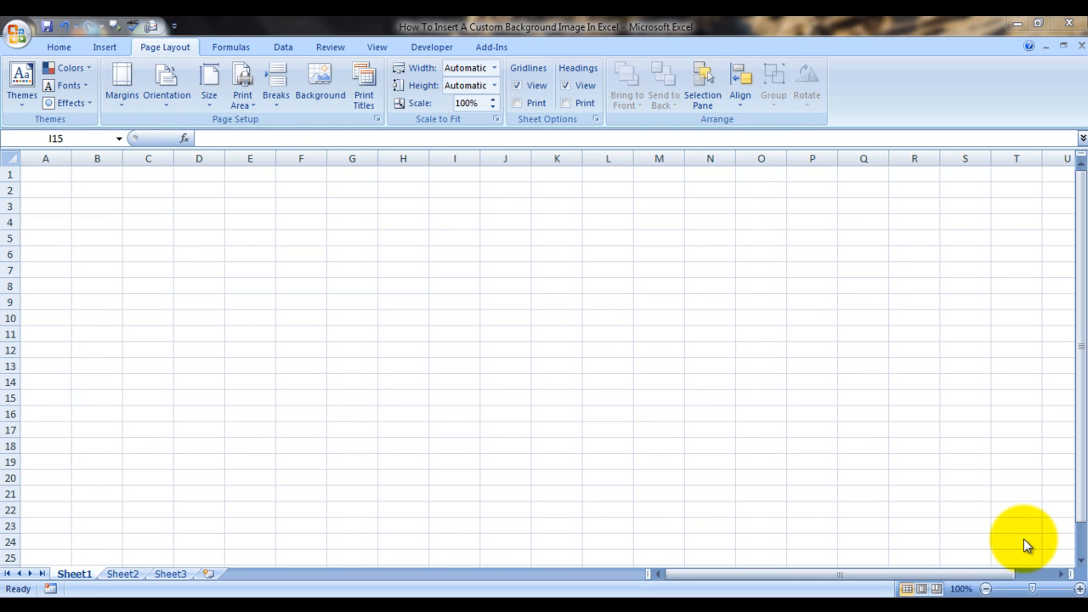
mouse_move(265, 208)
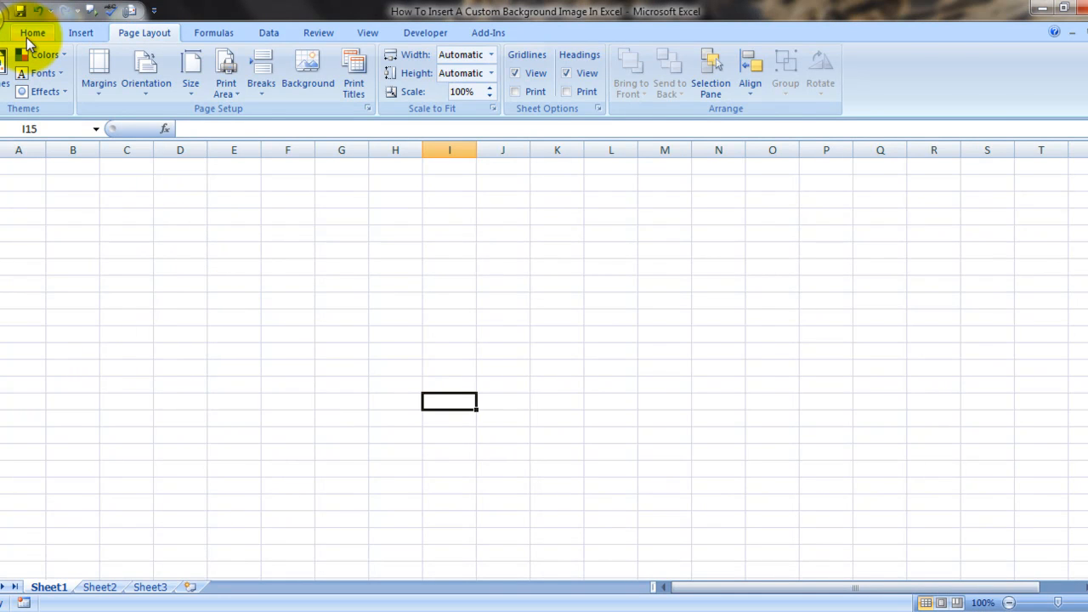
Show the Home ribbon commands in the empty workbook
left_click(32, 32)
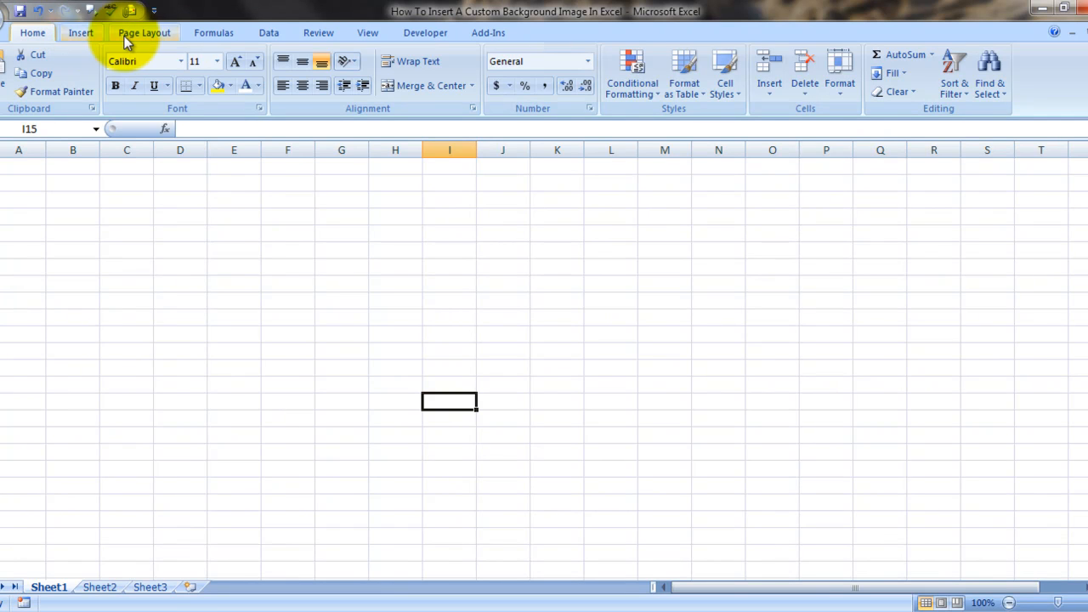
Start a sheet background from Page Layout and pick the Hydrangeas sample picture
left_click(143, 33)
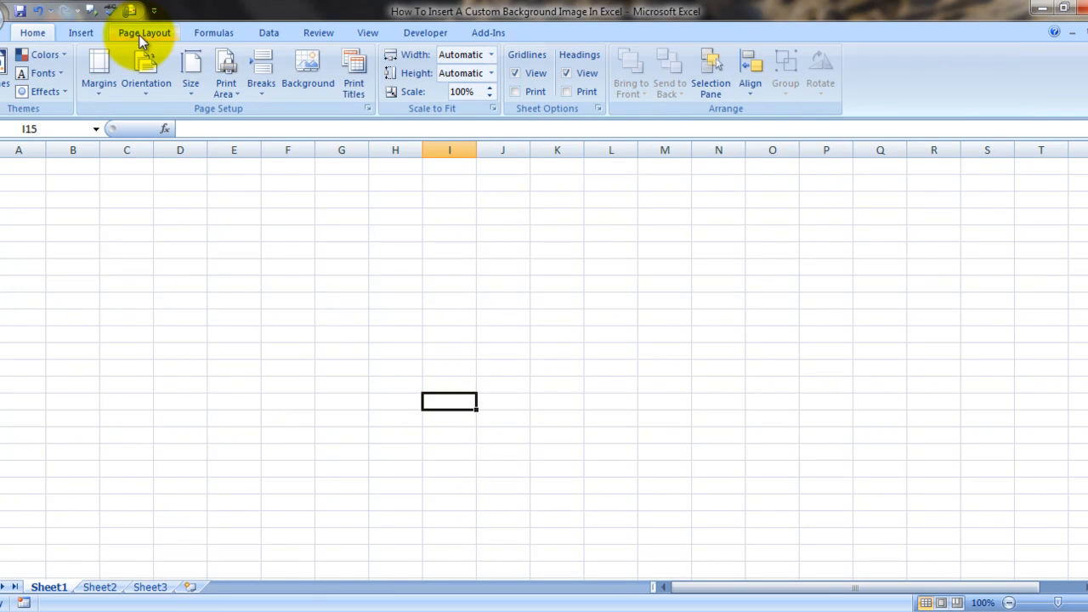
mouse_move(307, 68)
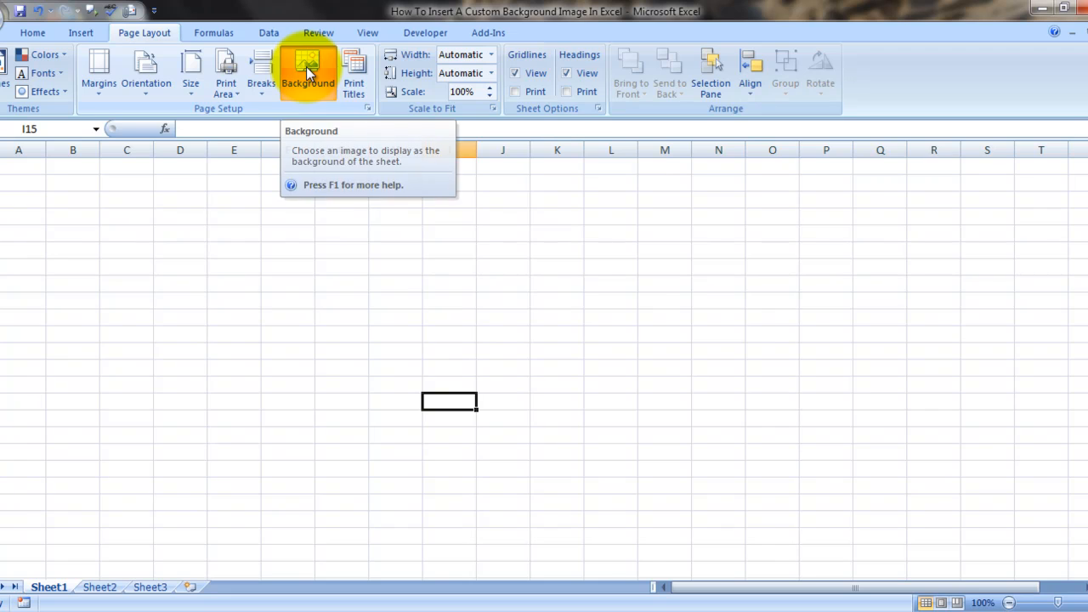
left_click(307, 68)
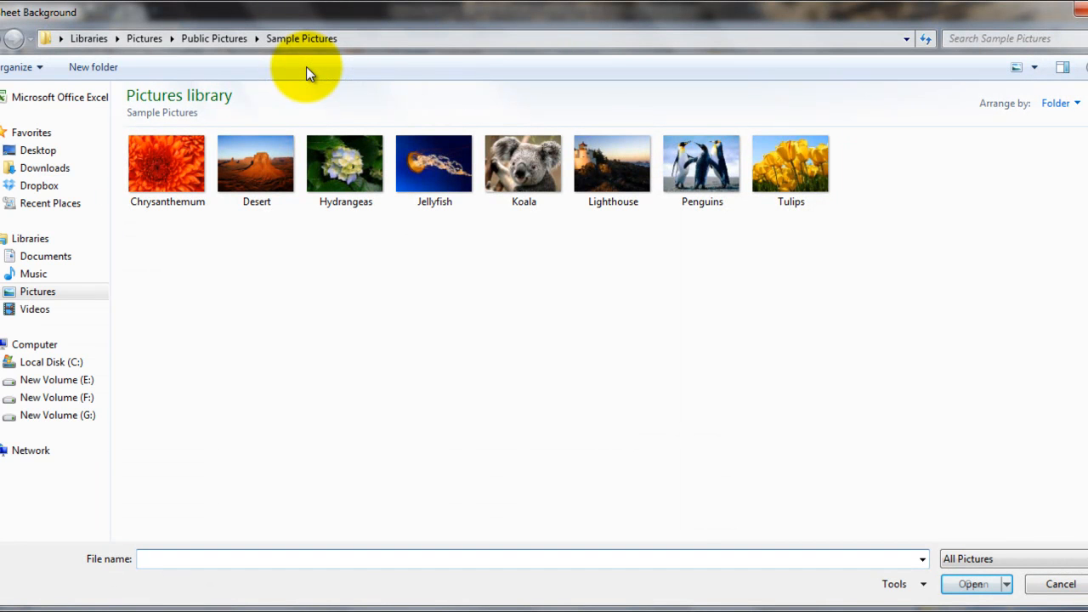
mouse_move(85, 425)
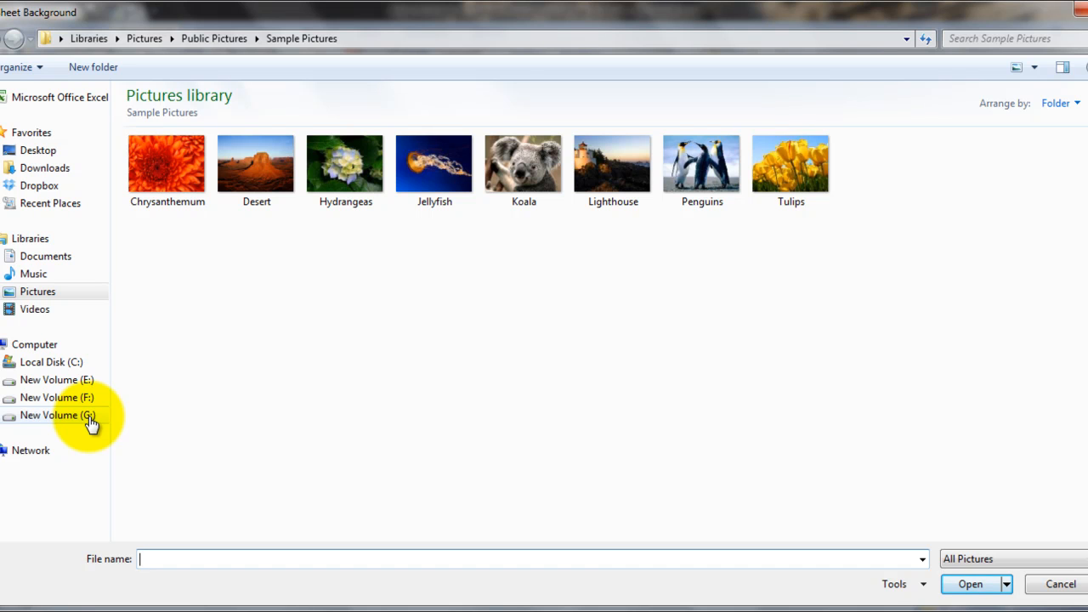
mouse_move(520, 269)
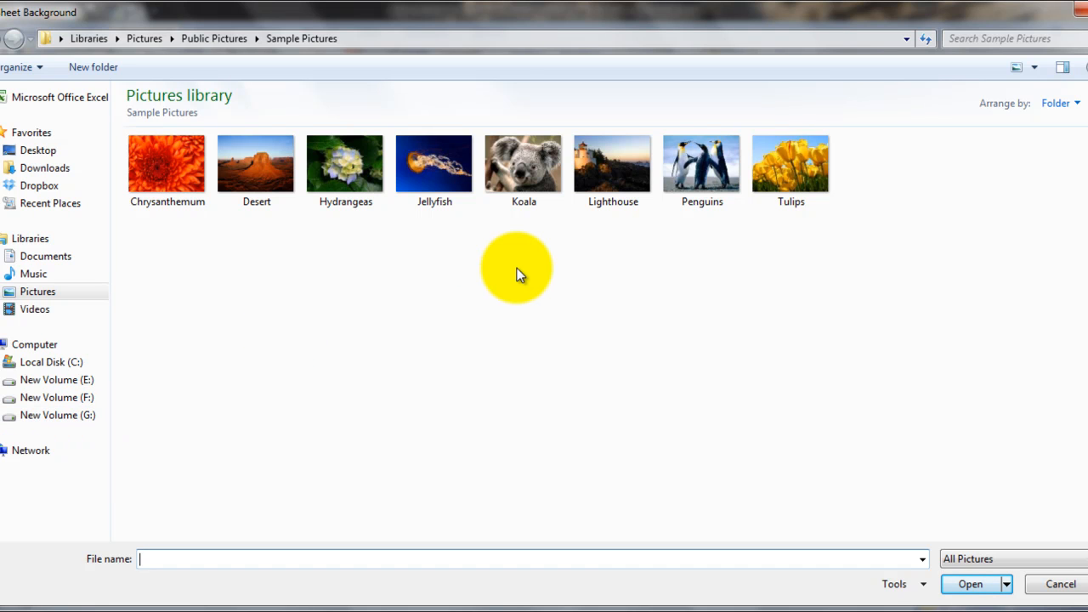
left_click(345, 163)
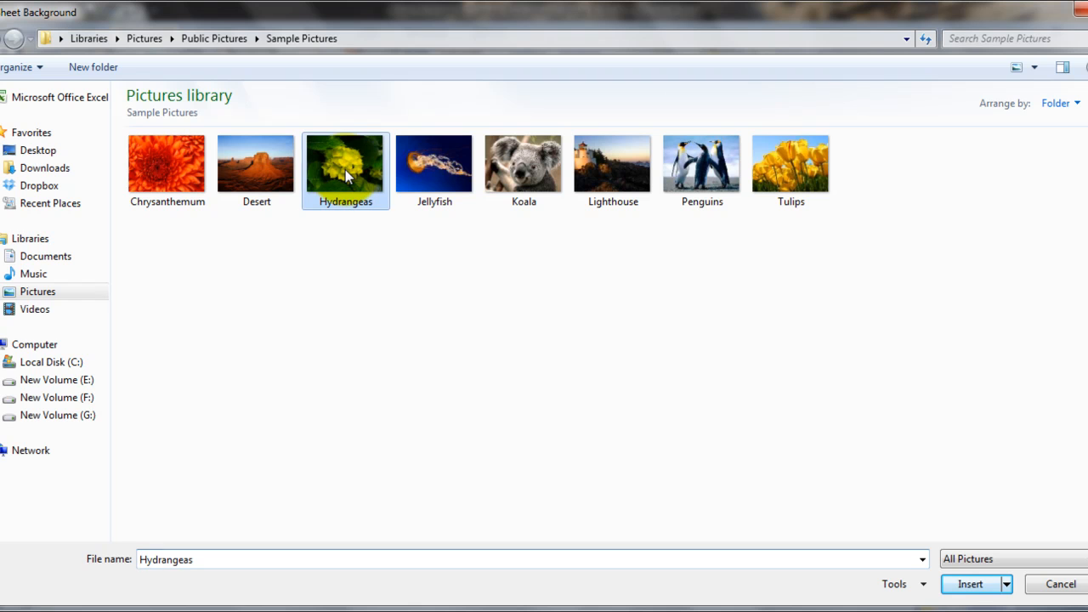
mouse_move(693, 374)
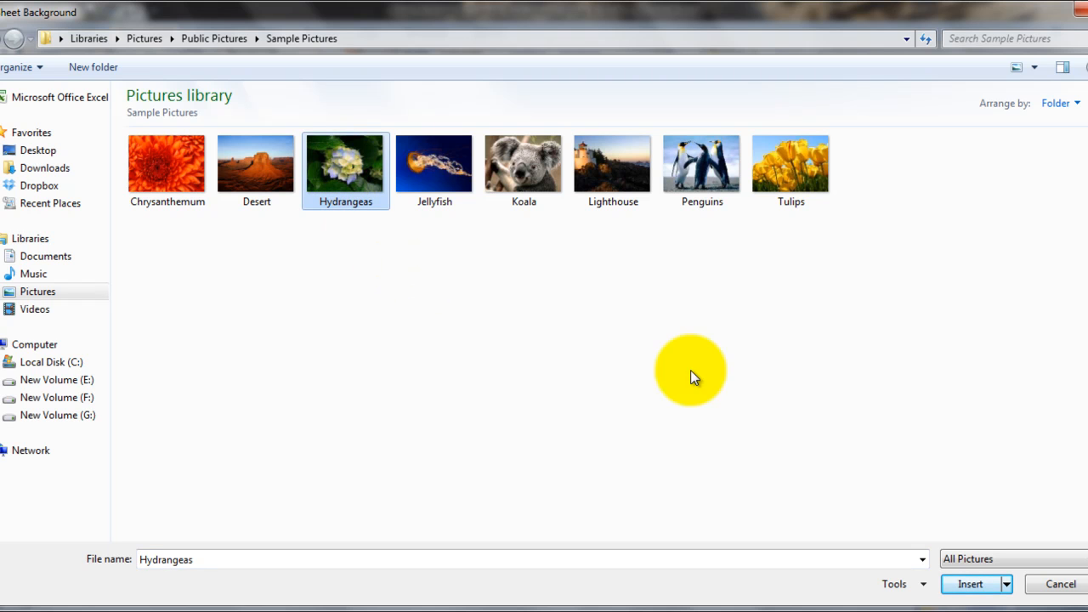
Insert Hydrangeas as Sheet1's background and check its tiling across cells M9 and M21
left_click(969, 585)
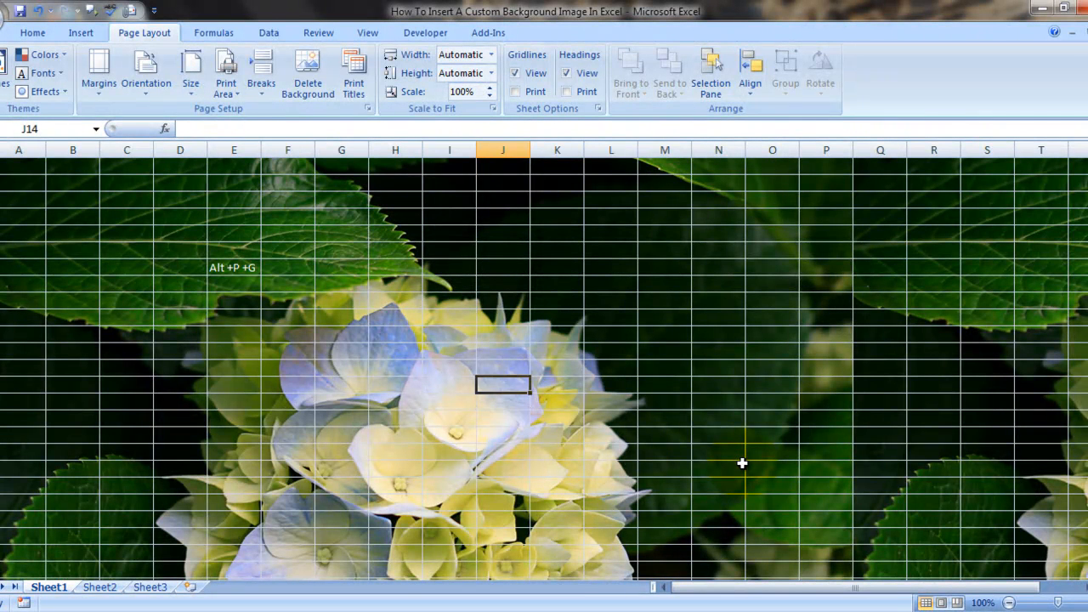
left_click(665, 300)
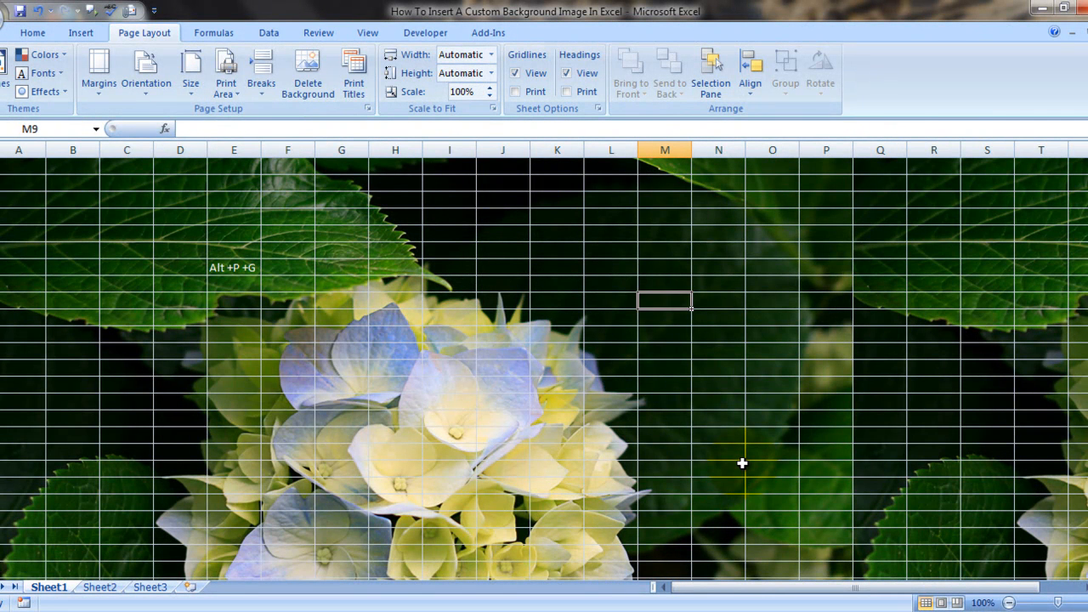
left_click(665, 501)
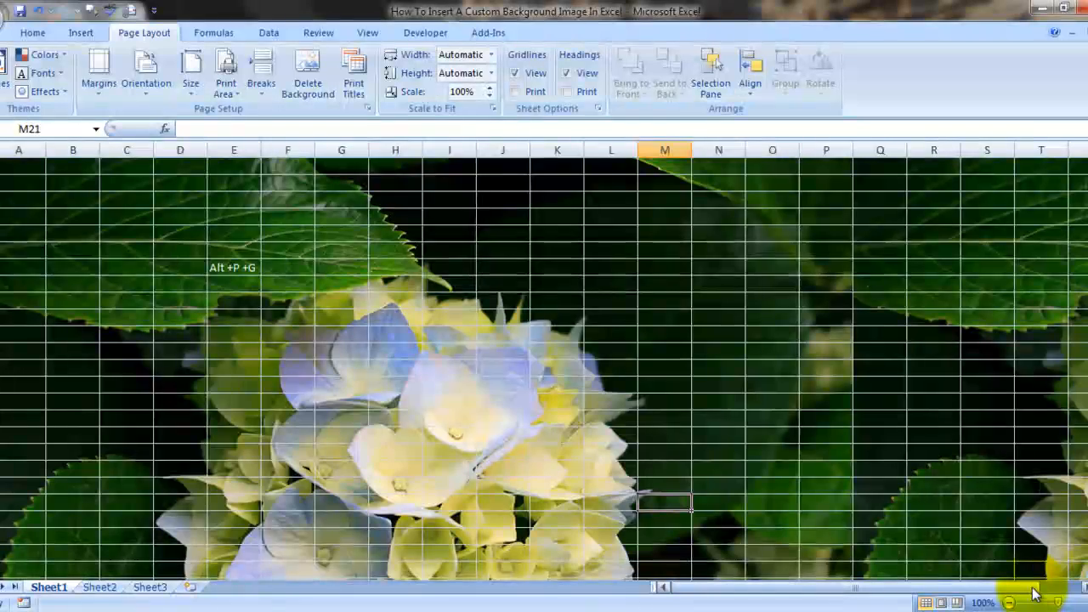
scroll("right", 3)
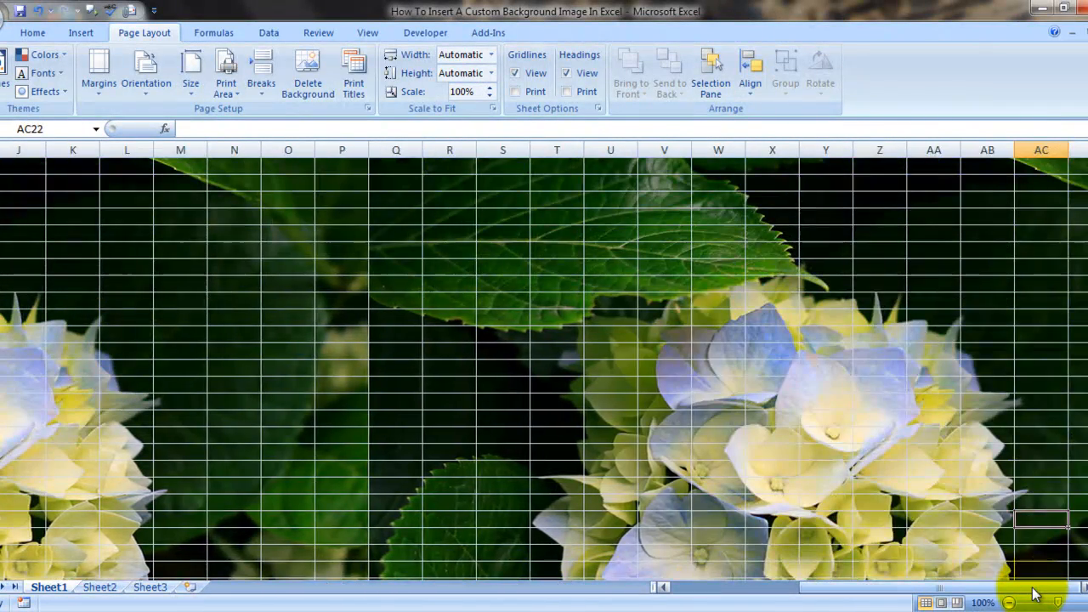
scroll("down", 3)
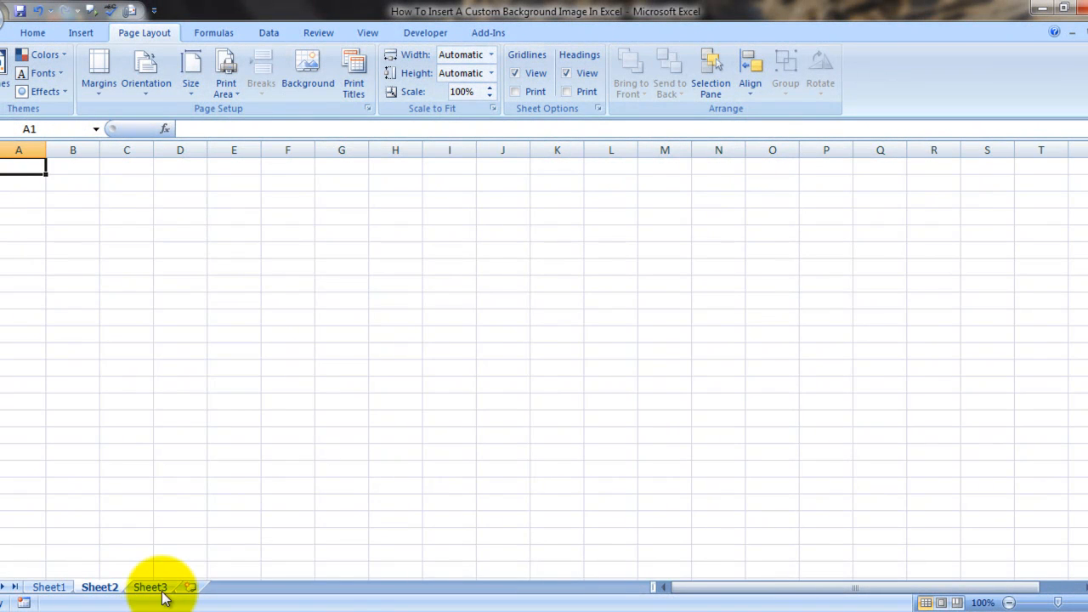
Delete Sheet1's Hydrangeas background, restore it once, then remove it again
left_click(307, 71)
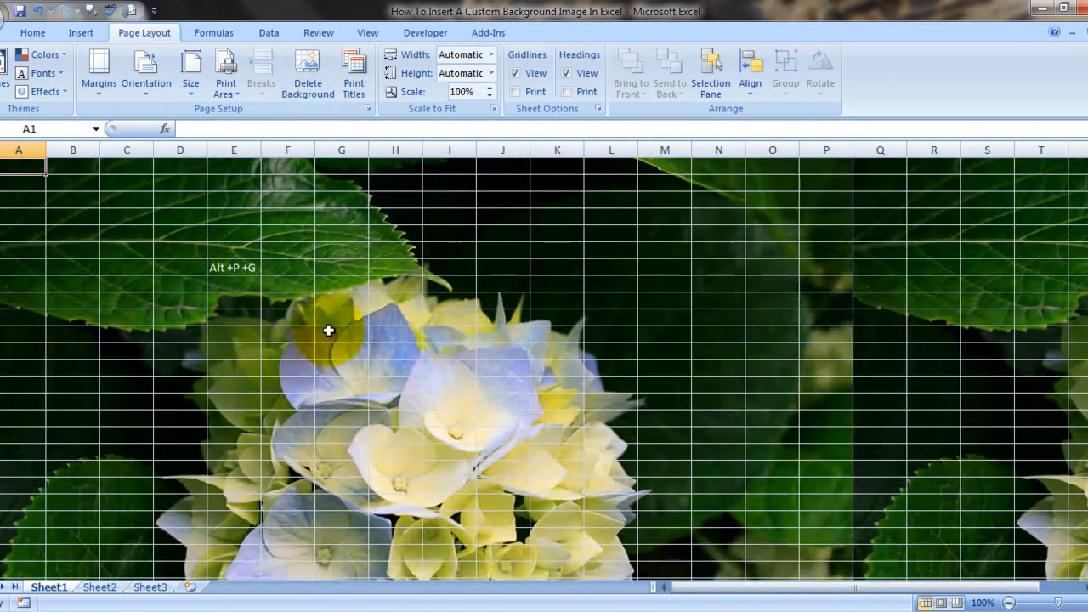
mouse_move(298, 115)
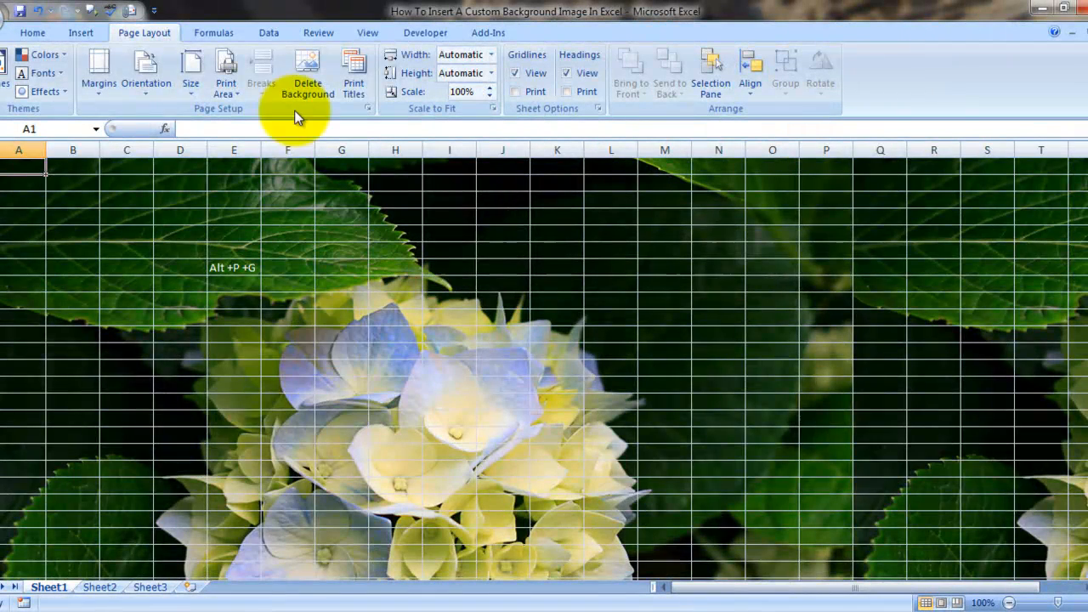
left_click(308, 71)
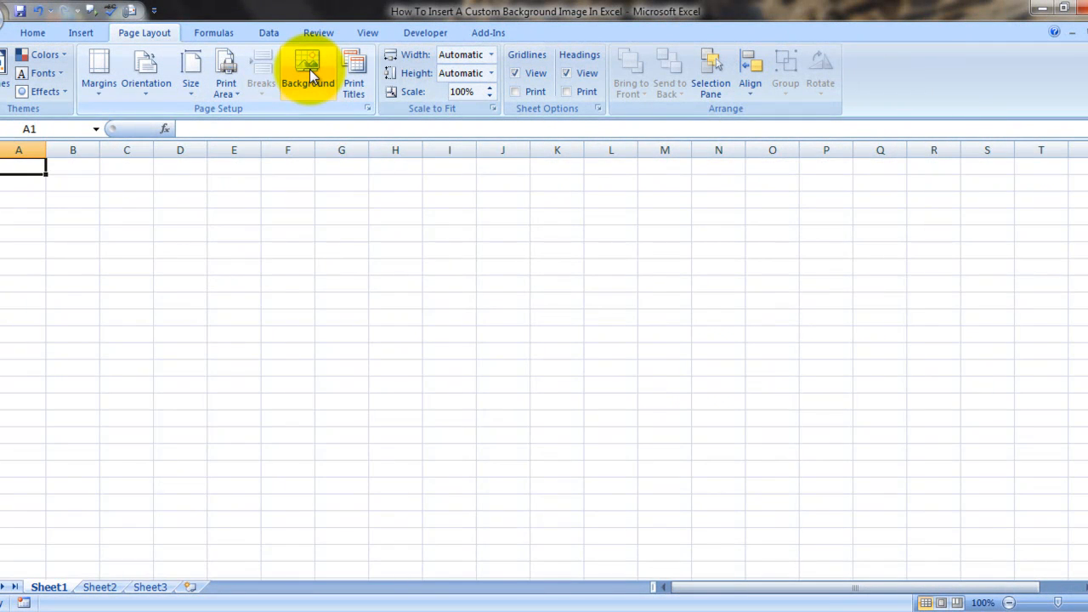
left_click(308, 71)
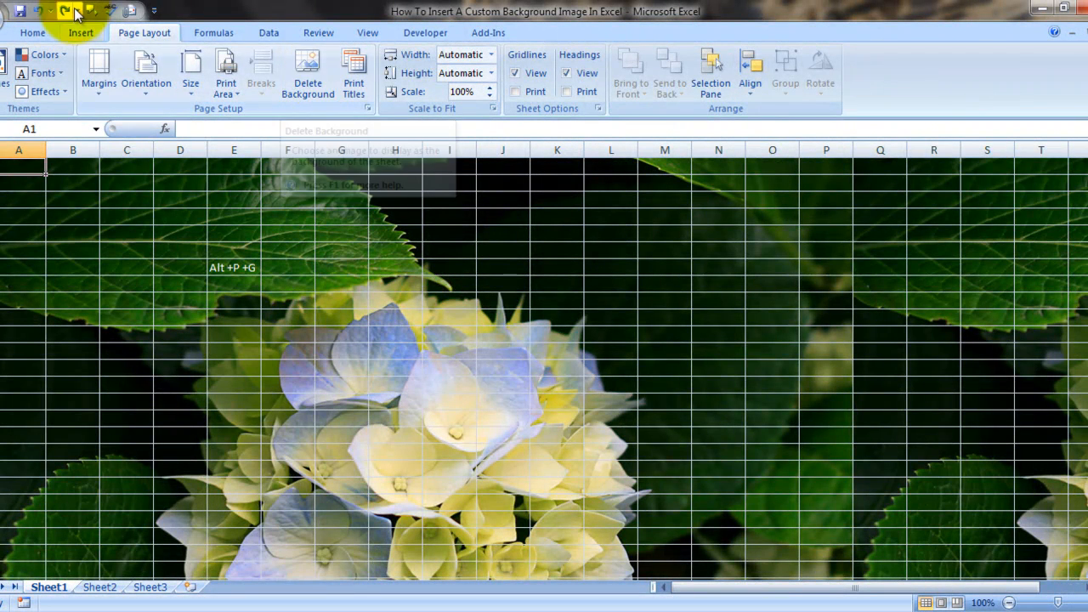
left_click(306, 71)
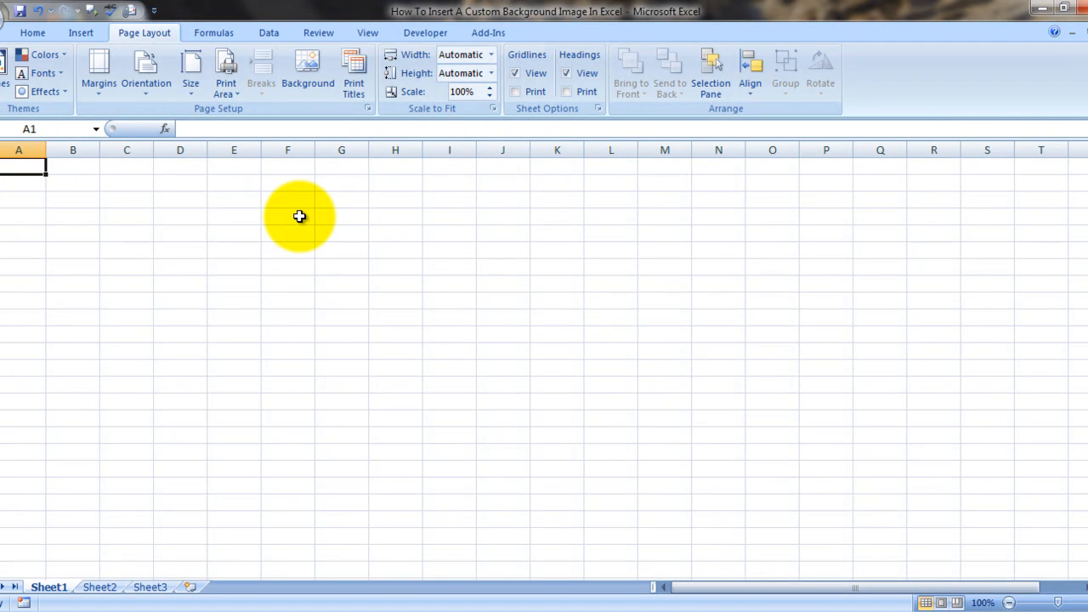
Insert the Jellyfish sample photo as Sheet1's tiled background
left_click(307, 72)
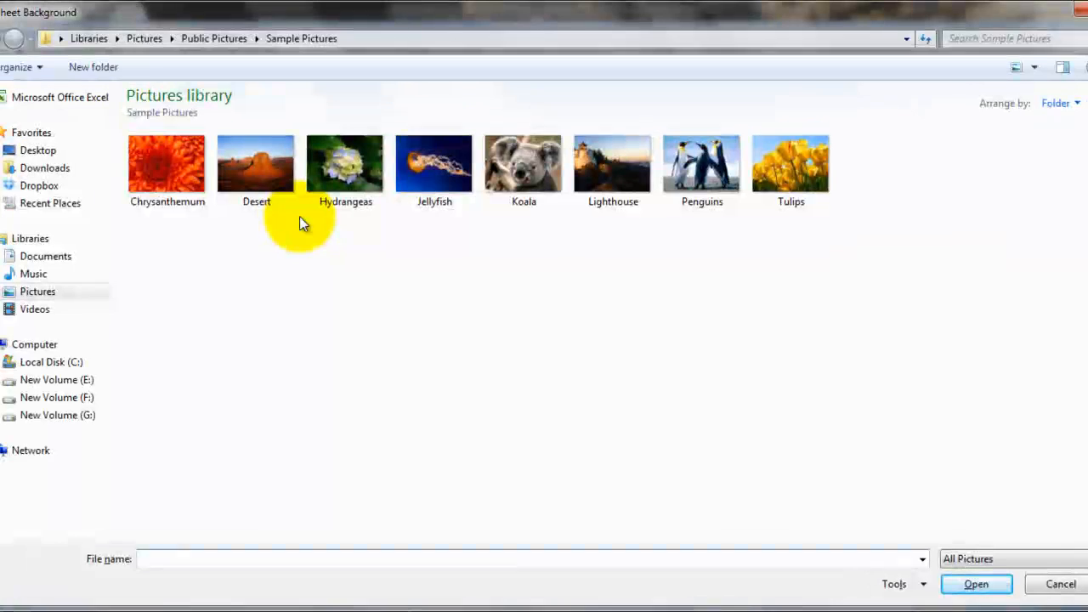
left_click(433, 163)
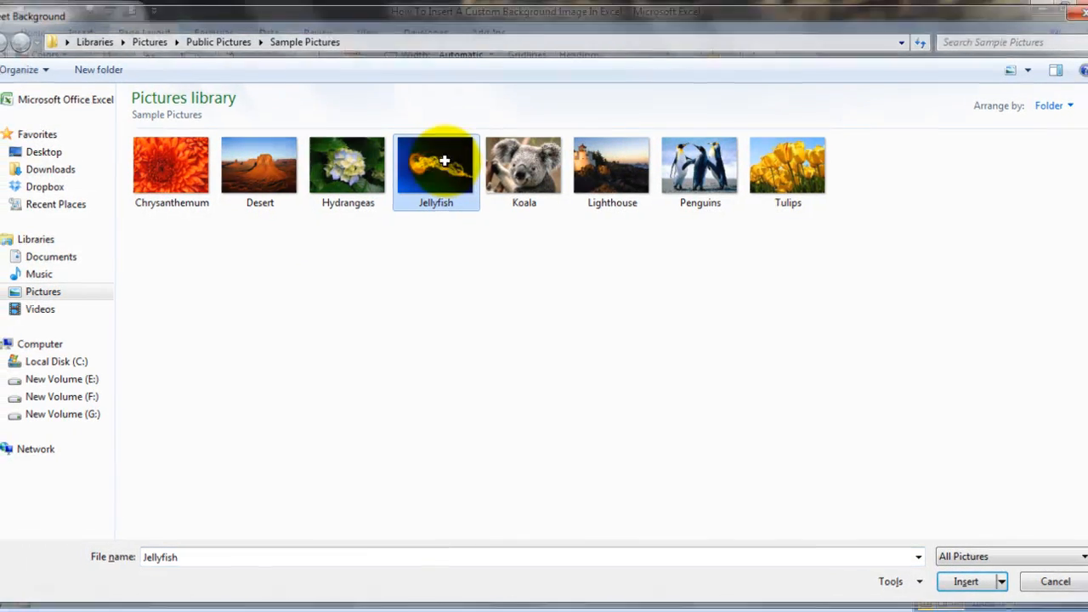
left_click(966, 581)
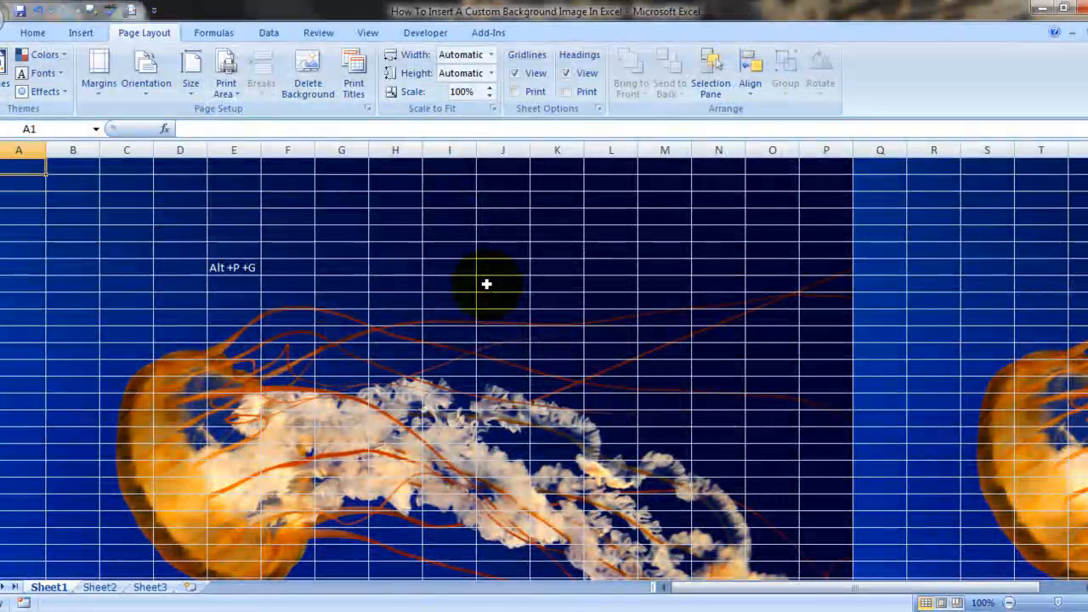
mouse_move(300, 306)
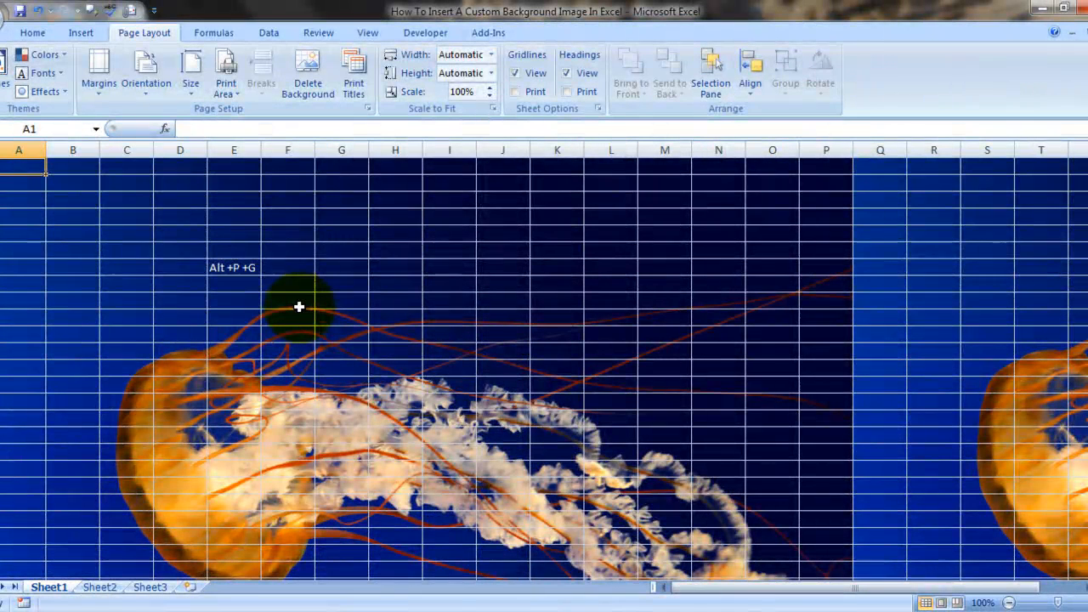